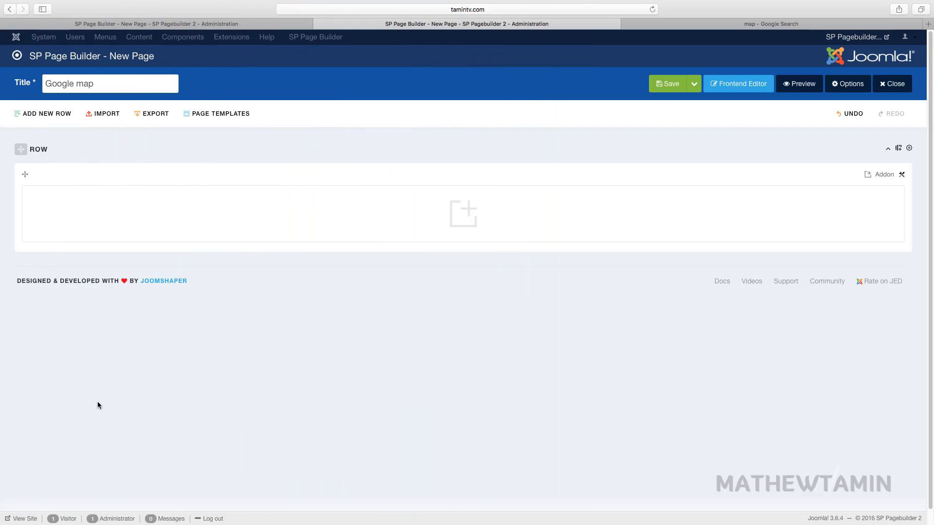
mouse_move(569, 292)
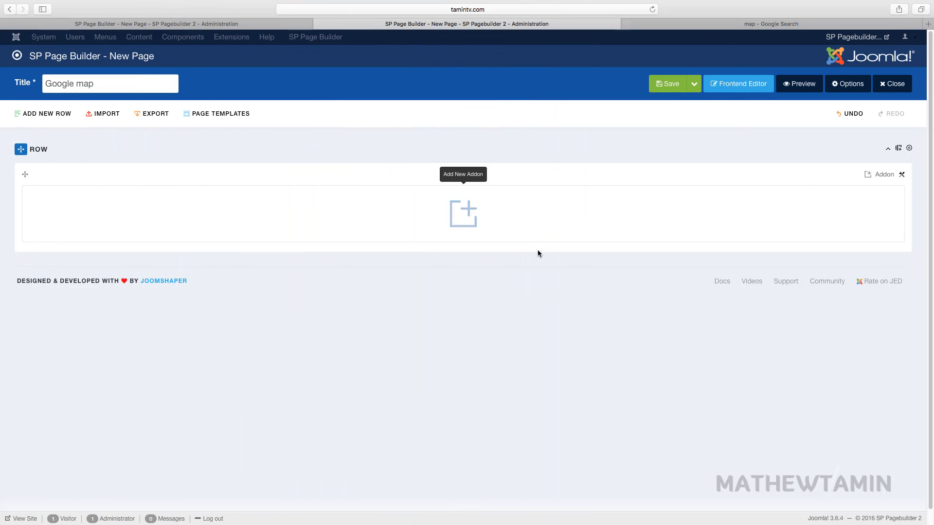
Add a new addon to the empty row of the Google map page.
left_click(463, 213)
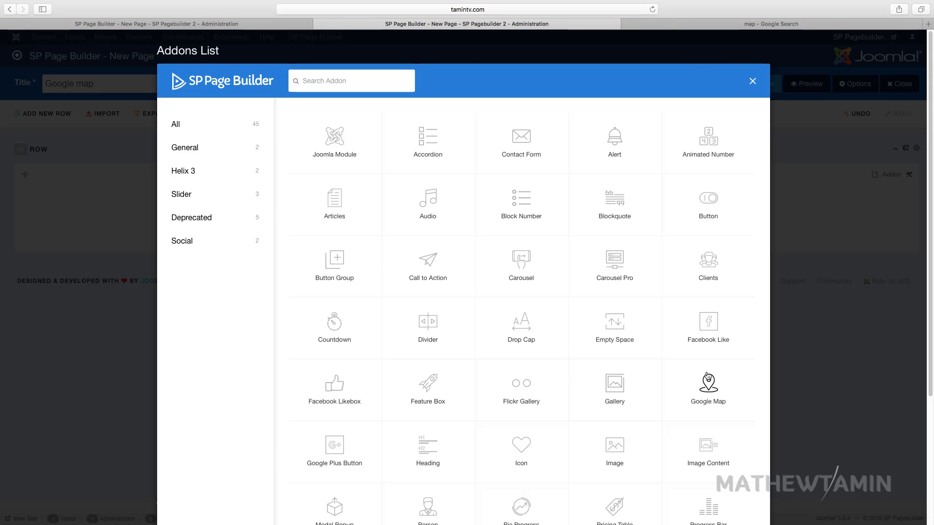
Choose the Google Map addon, showing default location 40.712784, -74.005941 and height 300.
left_click(708, 383)
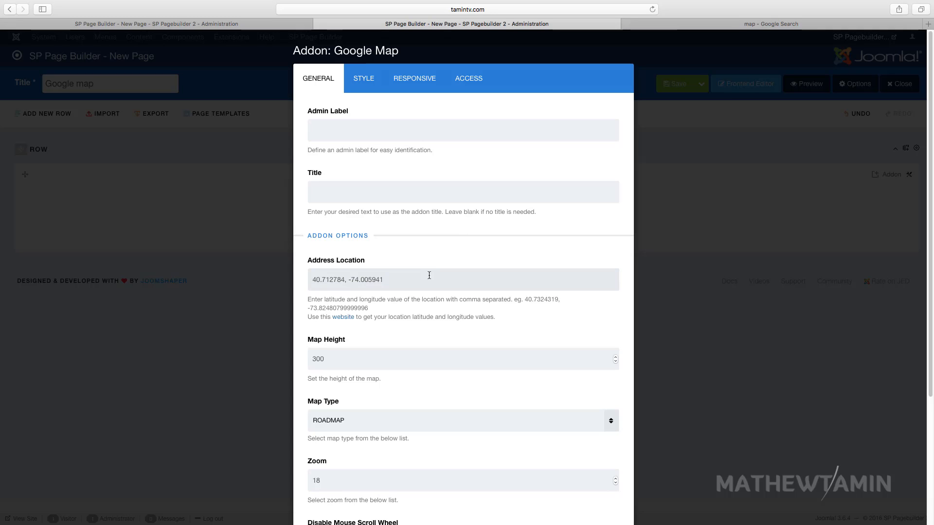
mouse_move(343, 318)
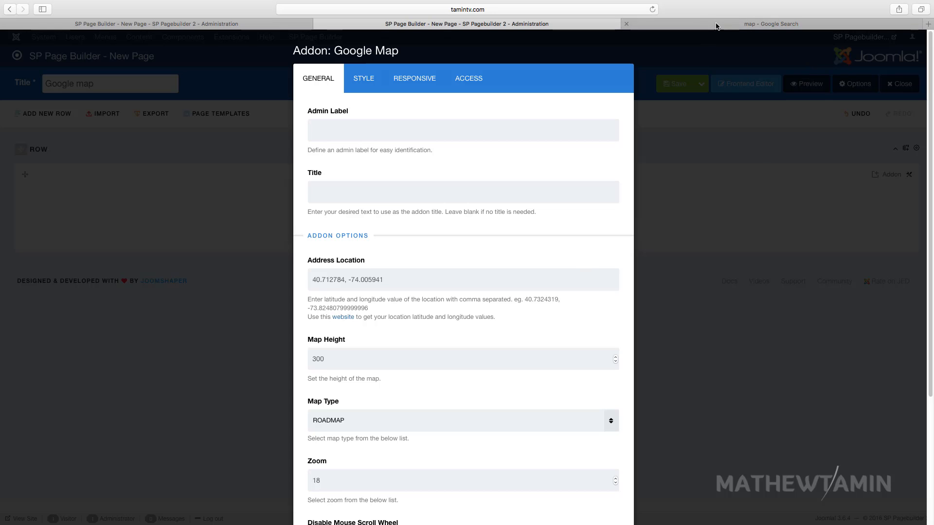
Locate 1600 Pennsylvania Avenue Northwest in Google Maps and copy its coordinates from the URL.
left_click(770, 23)
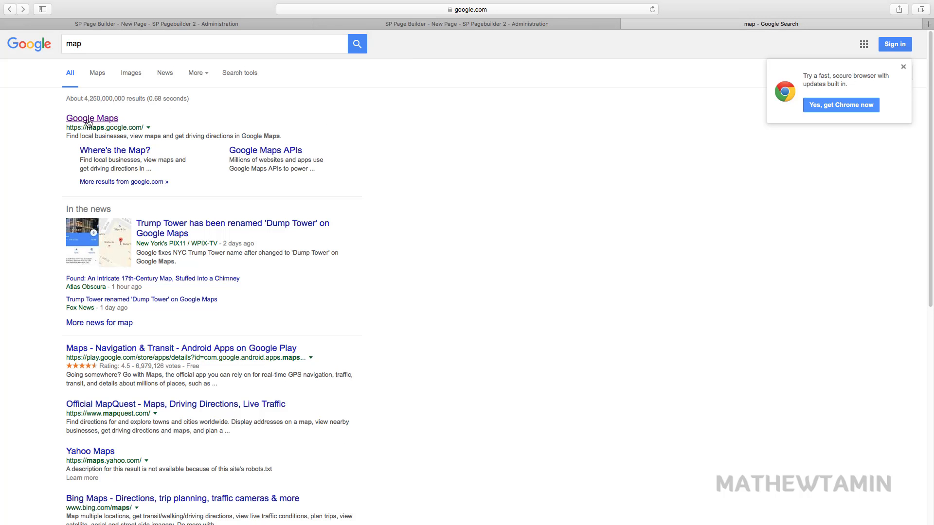
left_click(91, 118)
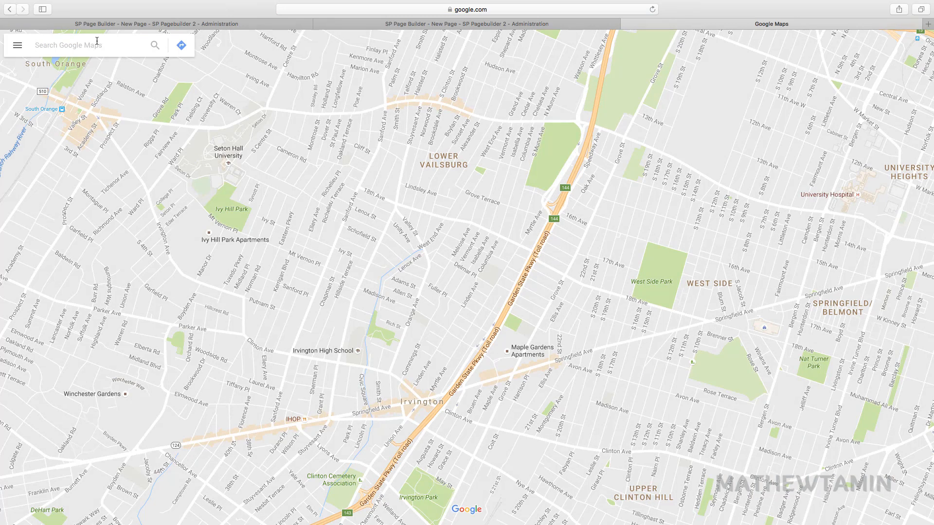
type("1")
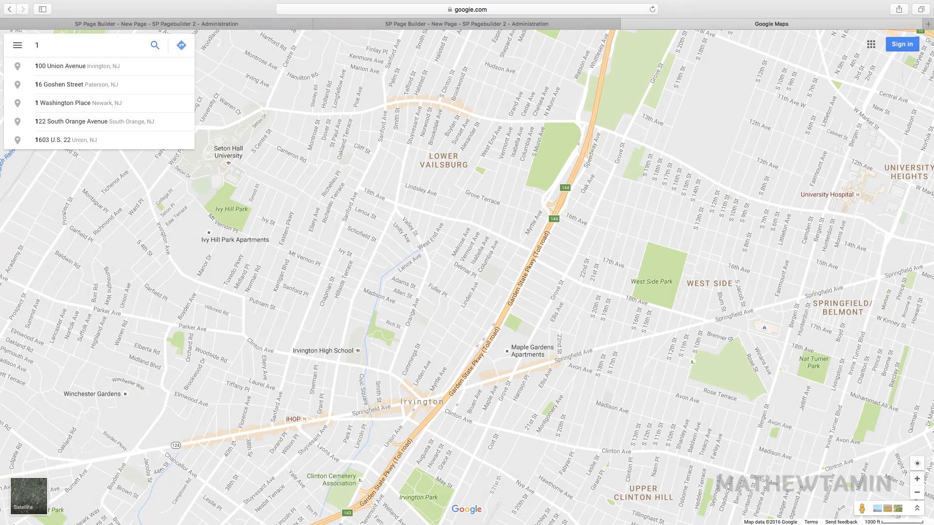
type("6")
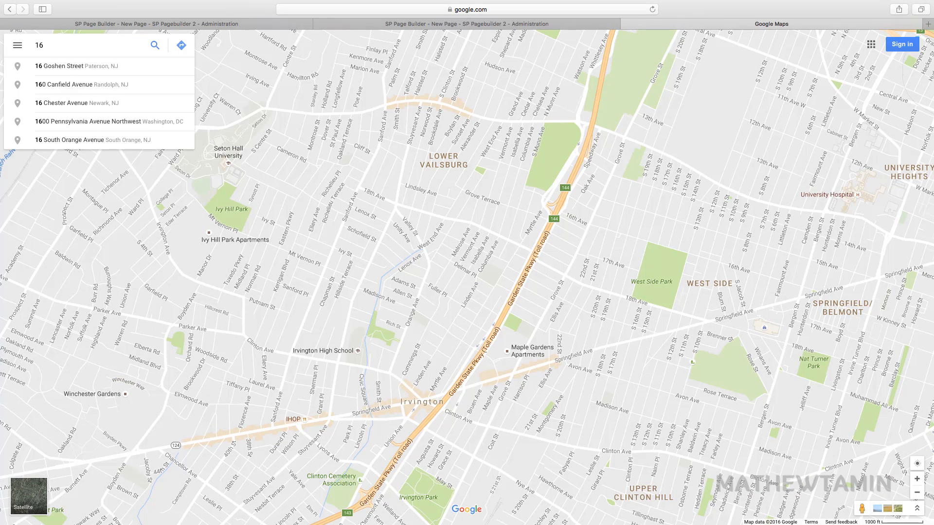
left_click(87, 122)
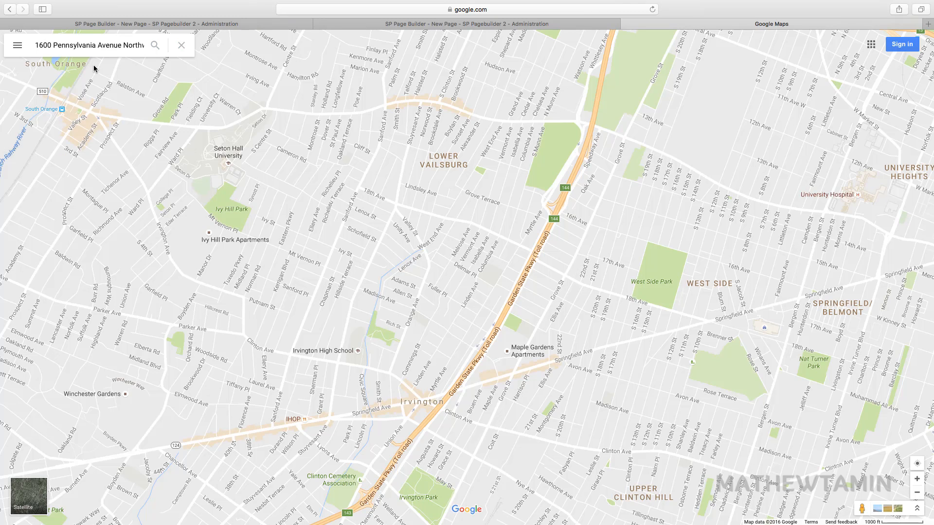
left_click(155, 45)
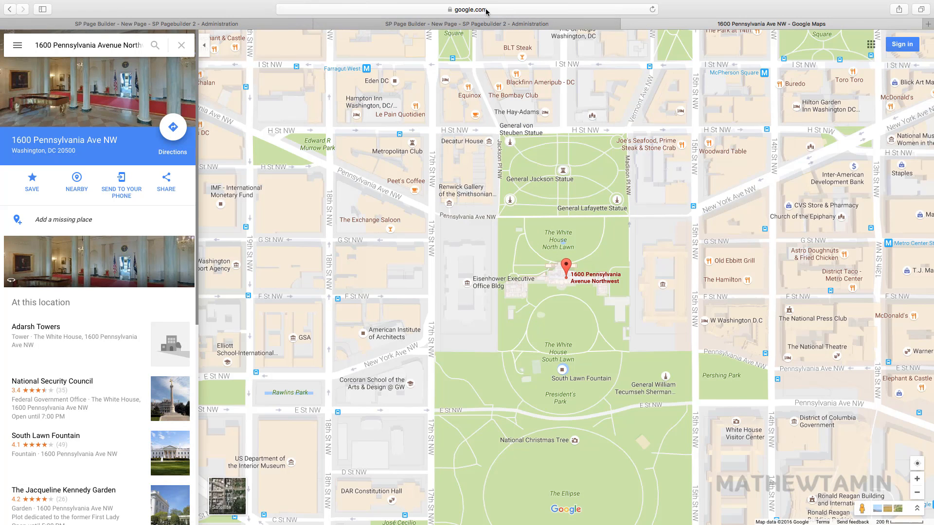
left_click(470, 10)
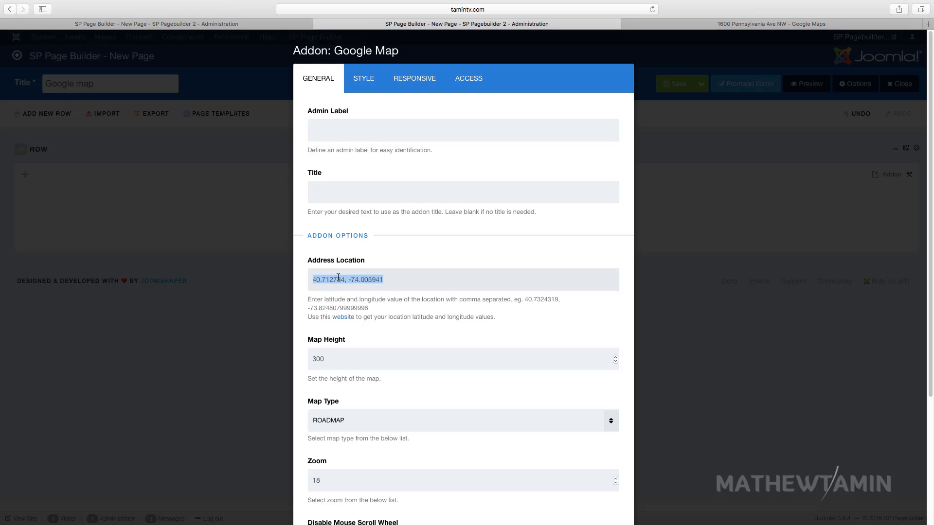
Set the map location to 38.89768,-77.038671,17 and the map height to 800.
type("38.89768,-77.038671,17")
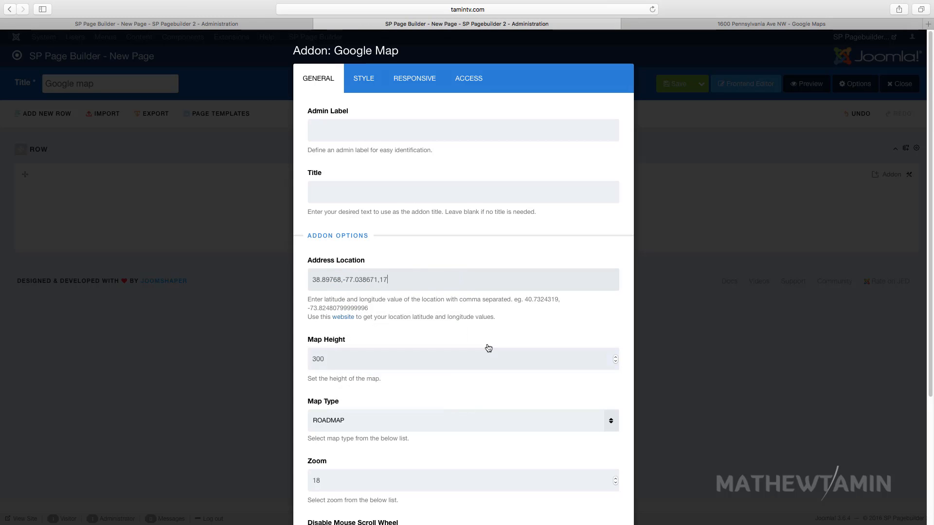
scroll("down", 3)
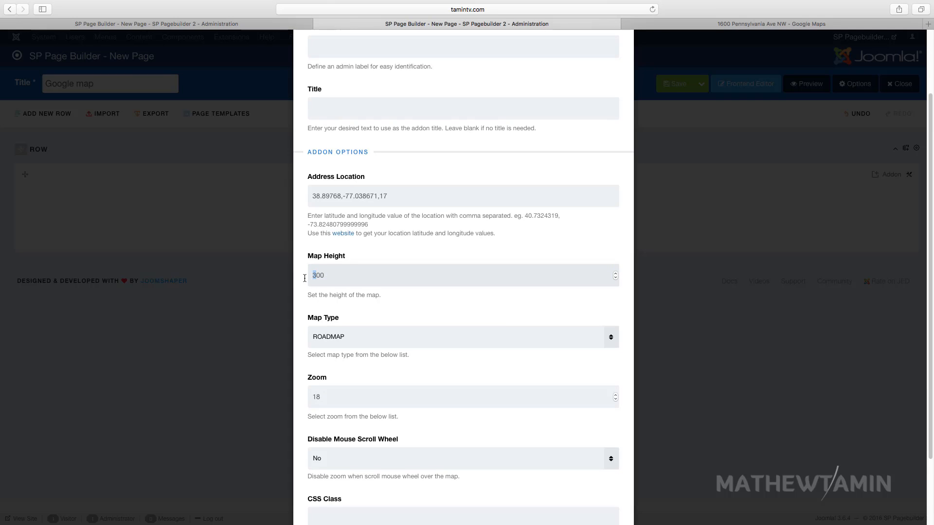
type("800")
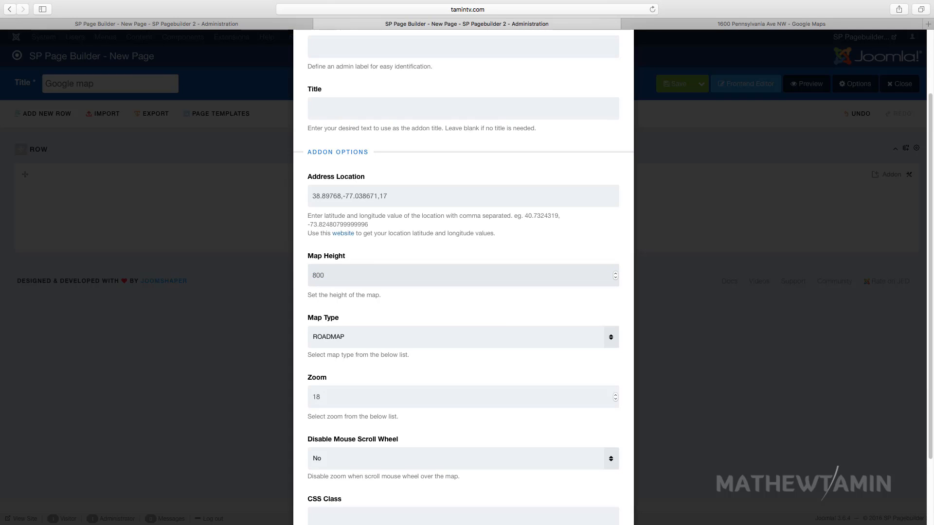
scroll("down", 3)
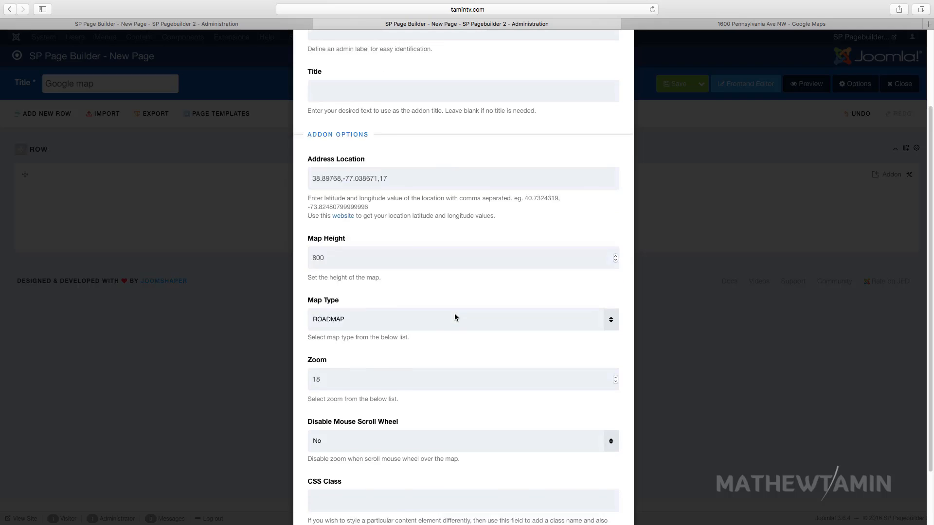
Keep the ROADMAP map type and apply the new map settings.
left_click(463, 319)
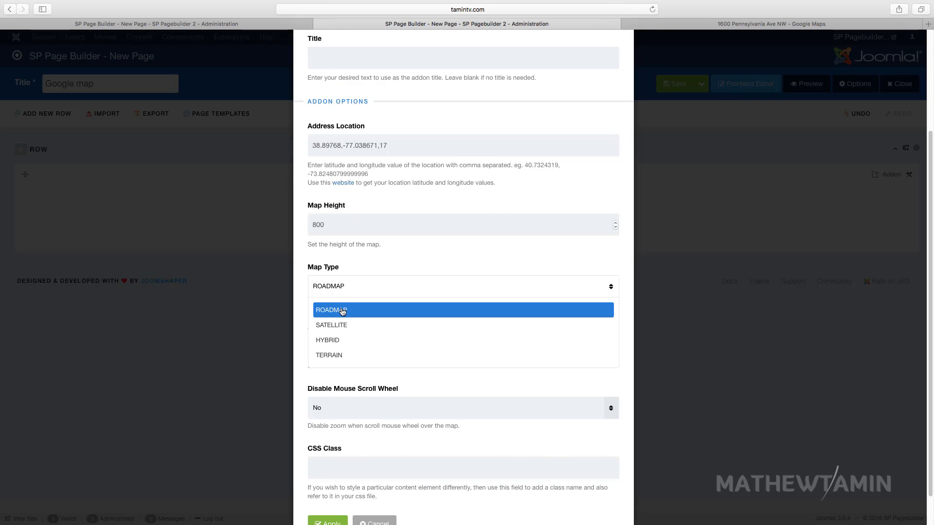
left_click(330, 311)
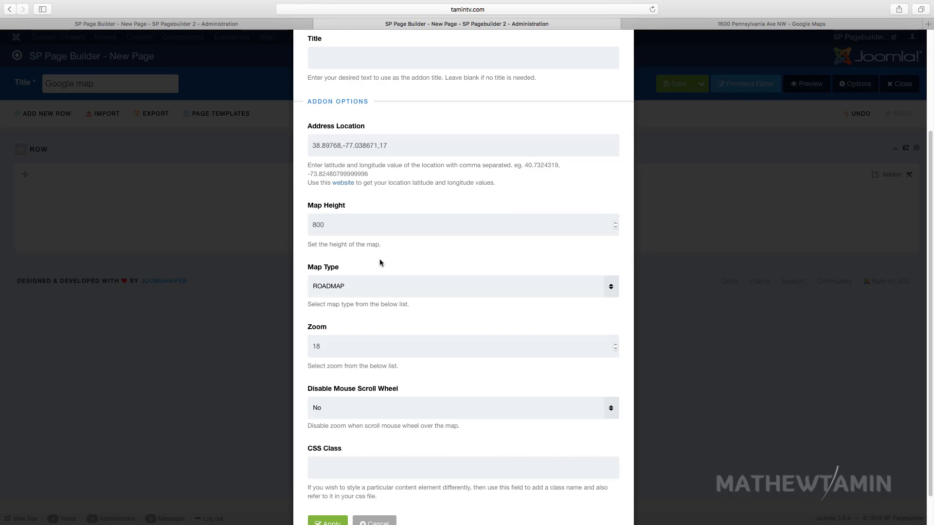
scroll("down", 3)
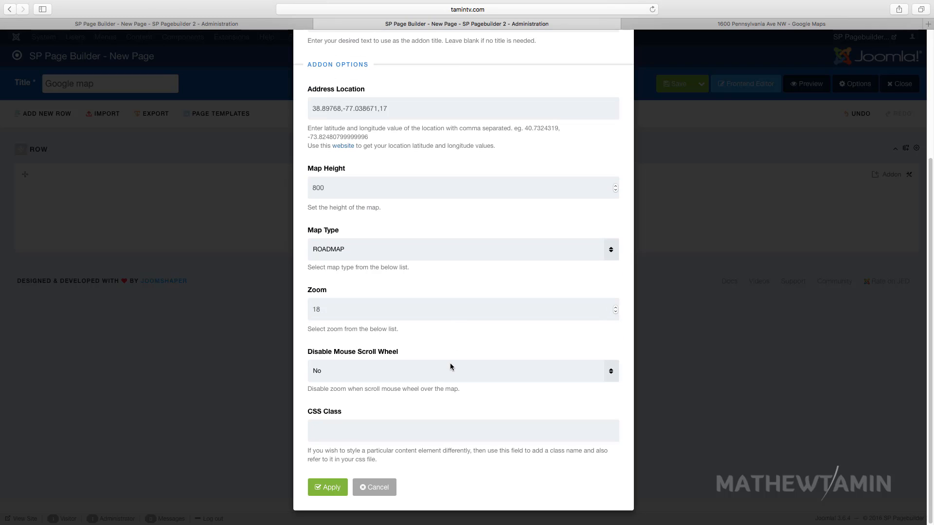
mouse_move(369, 372)
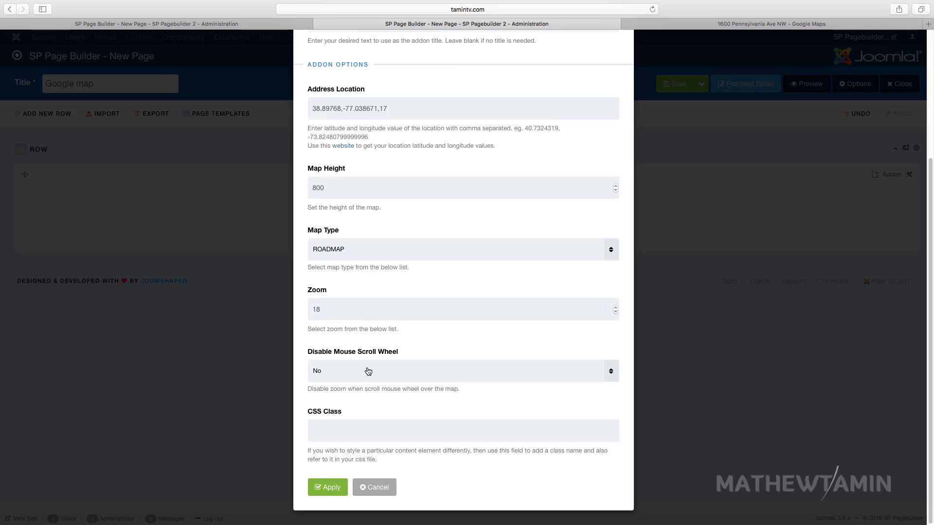
mouse_move(474, 286)
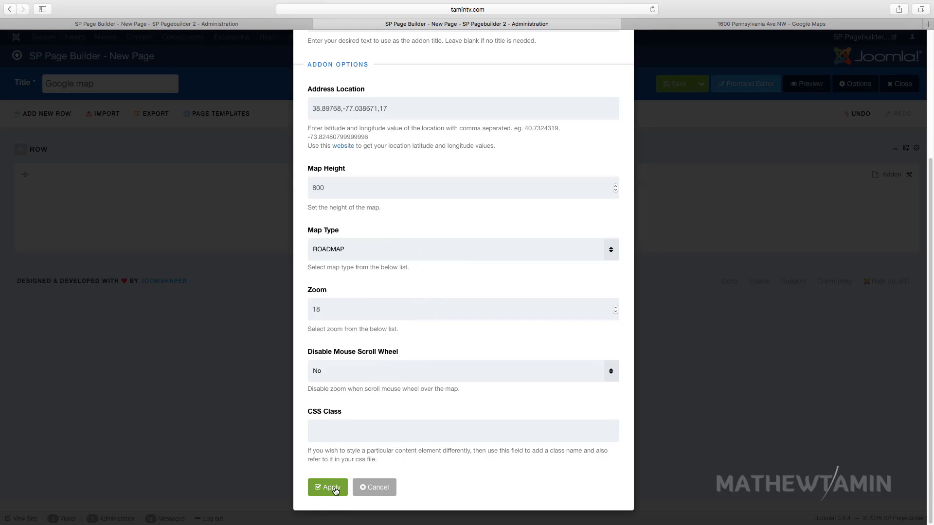
left_click(327, 488)
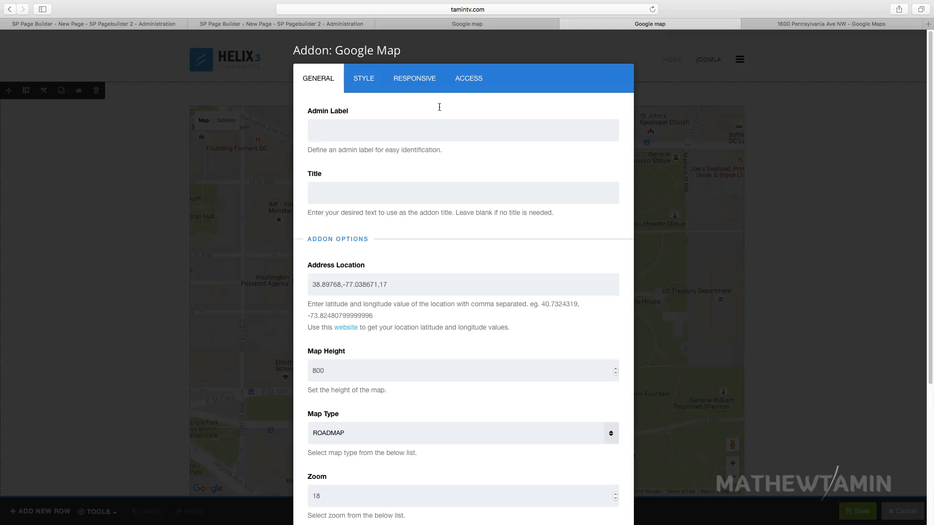
Try the SATELLITE and HYBRID map types on the frontend map, applying each.
left_click(463, 433)
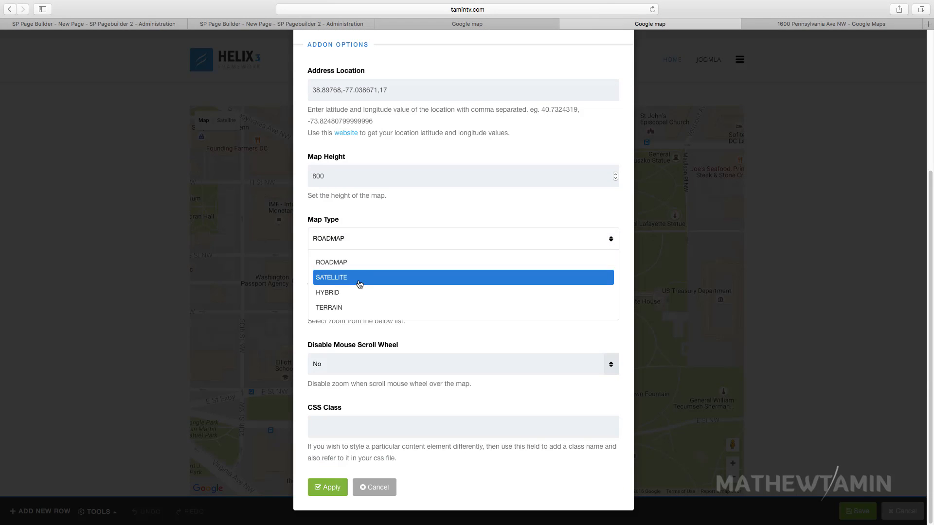
mouse_move(360, 281)
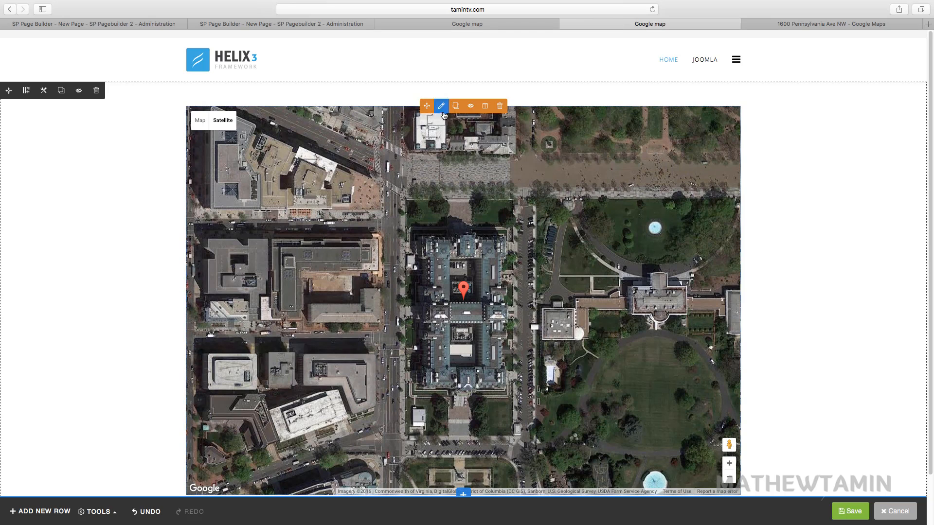
left_click(441, 105)
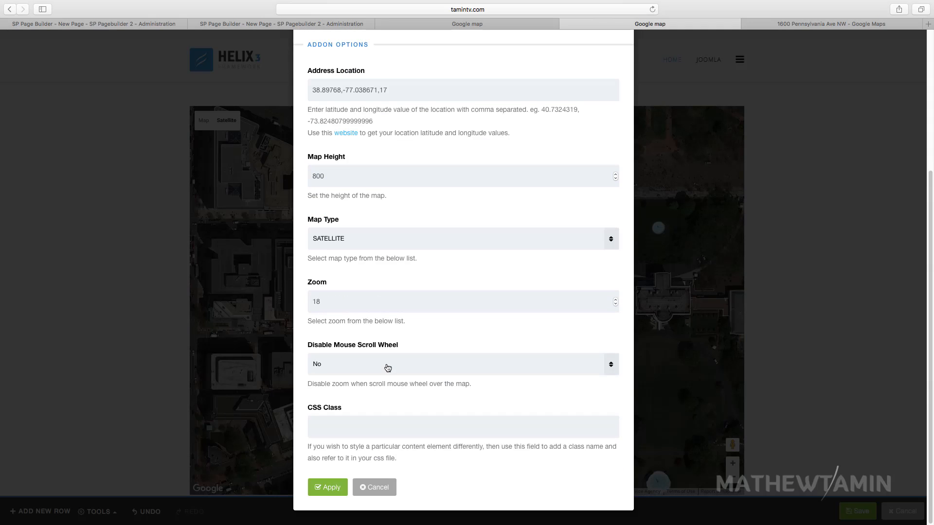
left_click(463, 238)
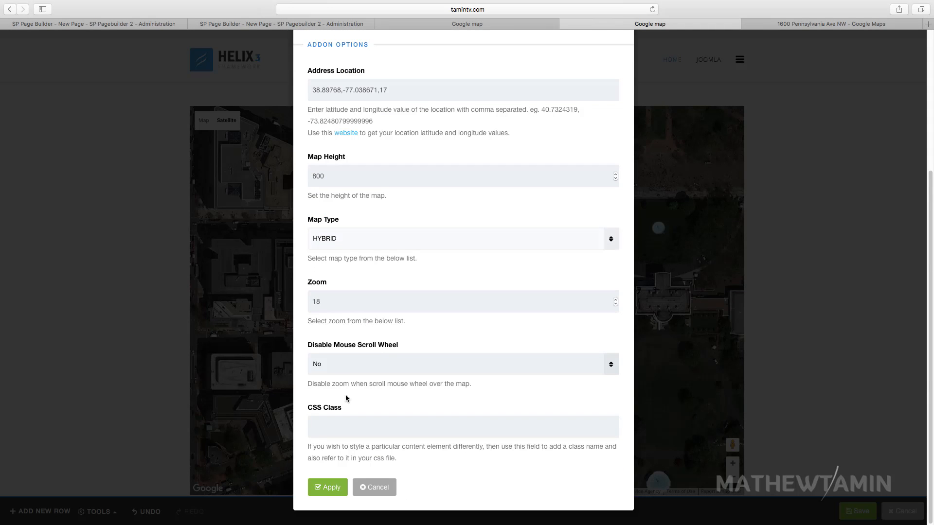
left_click(327, 487)
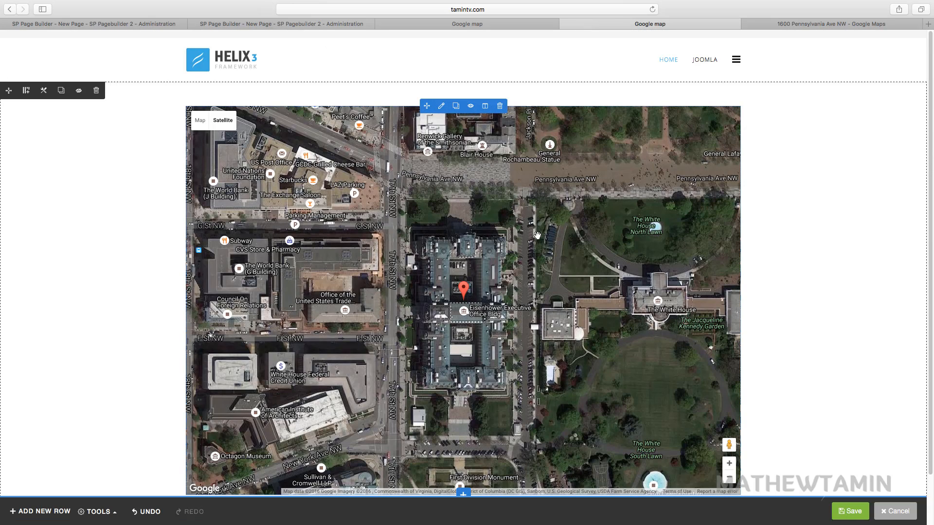
Return the map type to ROADMAP in the addon settings.
left_click(442, 105)
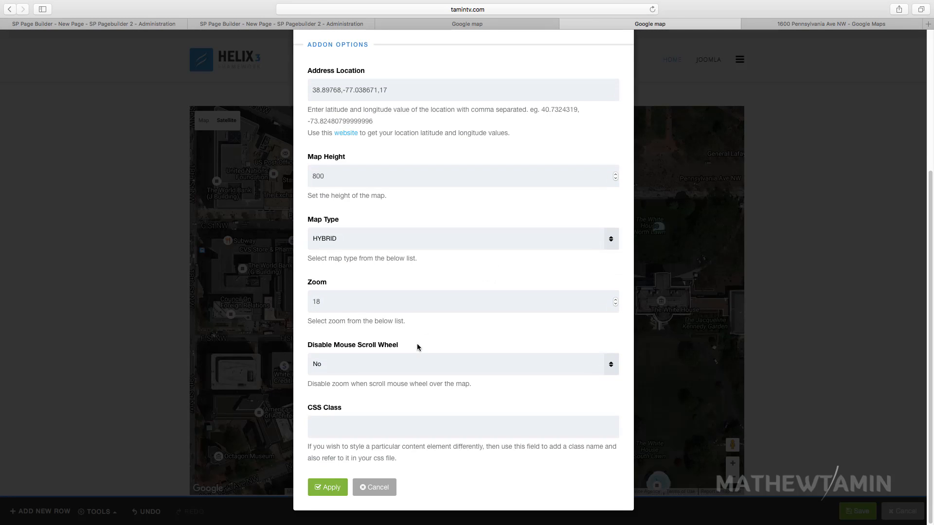
left_click(464, 238)
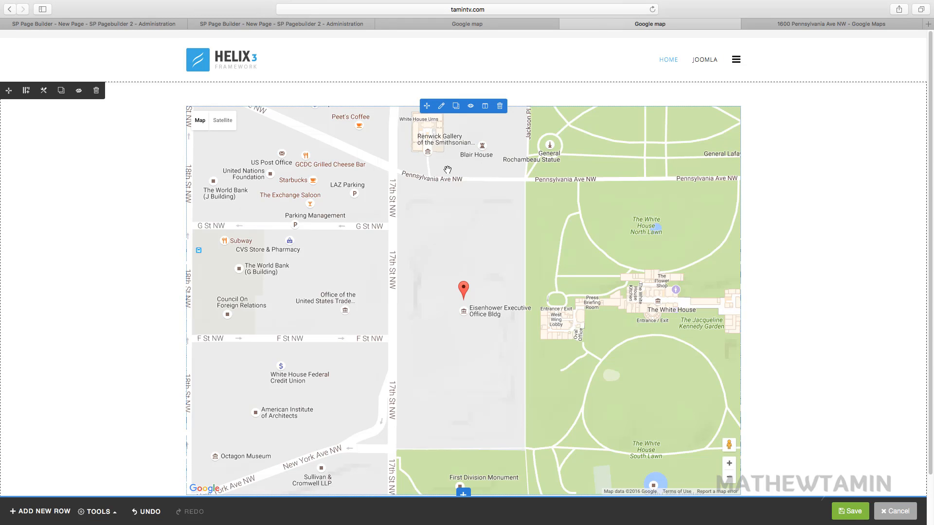
mouse_move(652, 214)
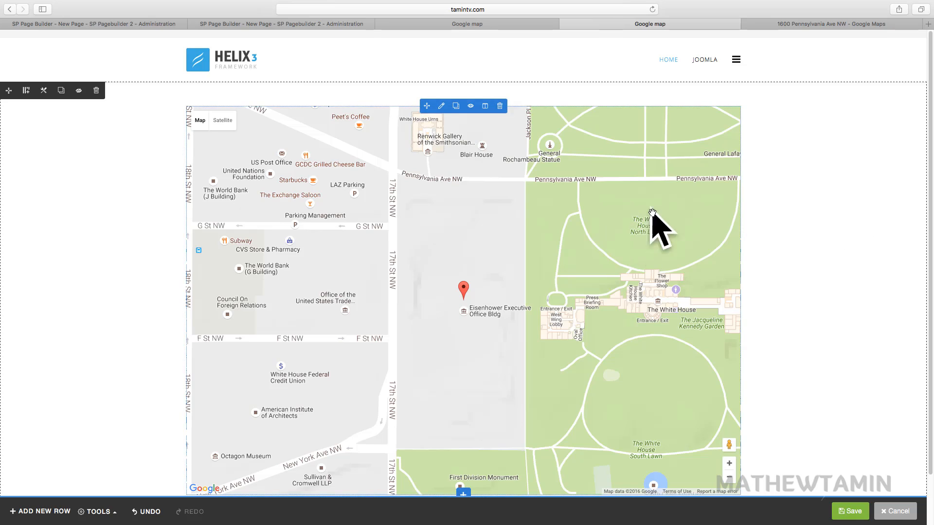